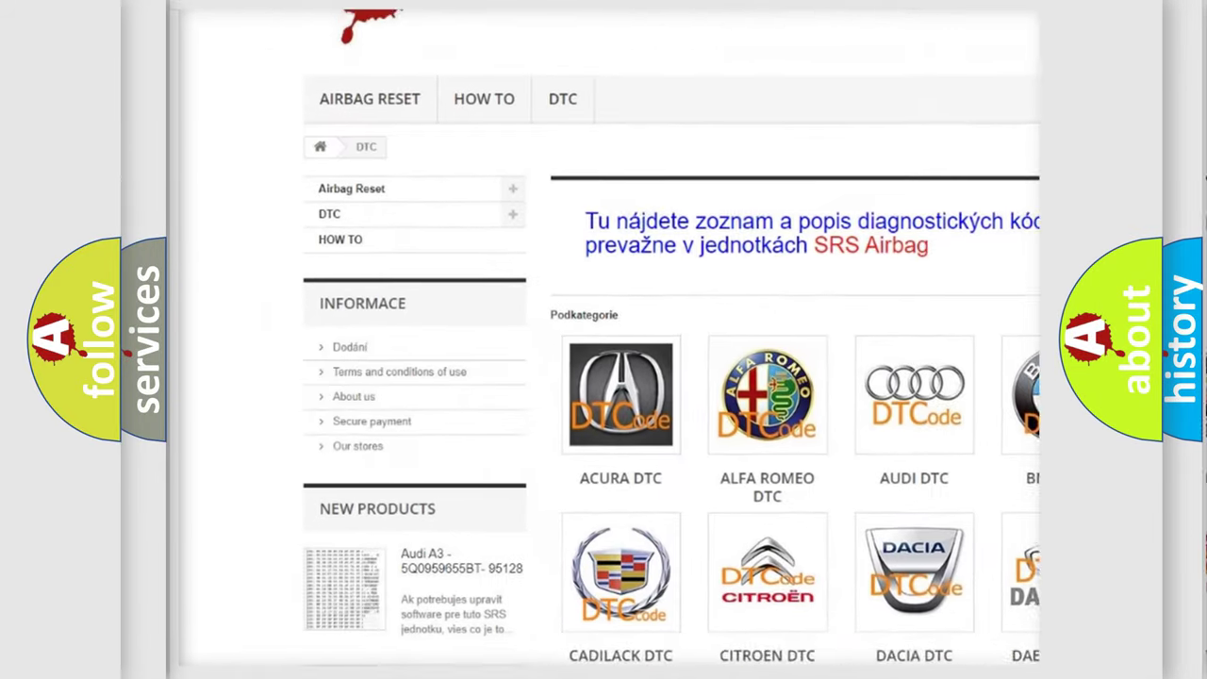
scroll("down", 3)
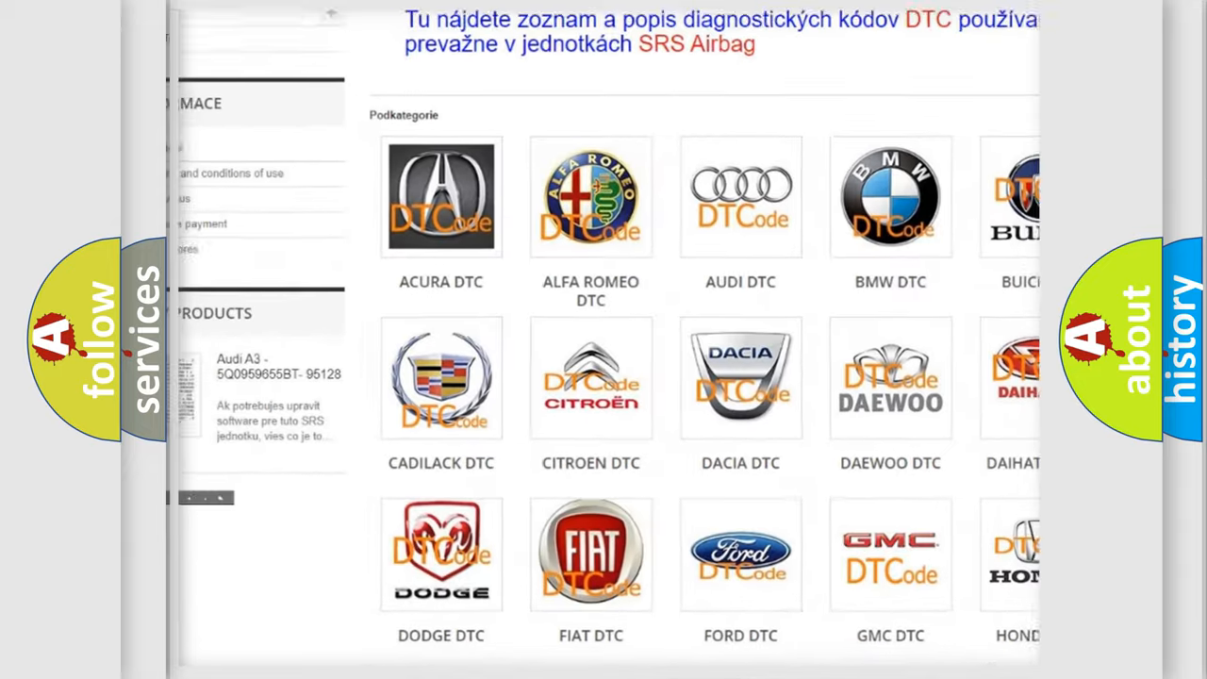
scroll("down", 3)
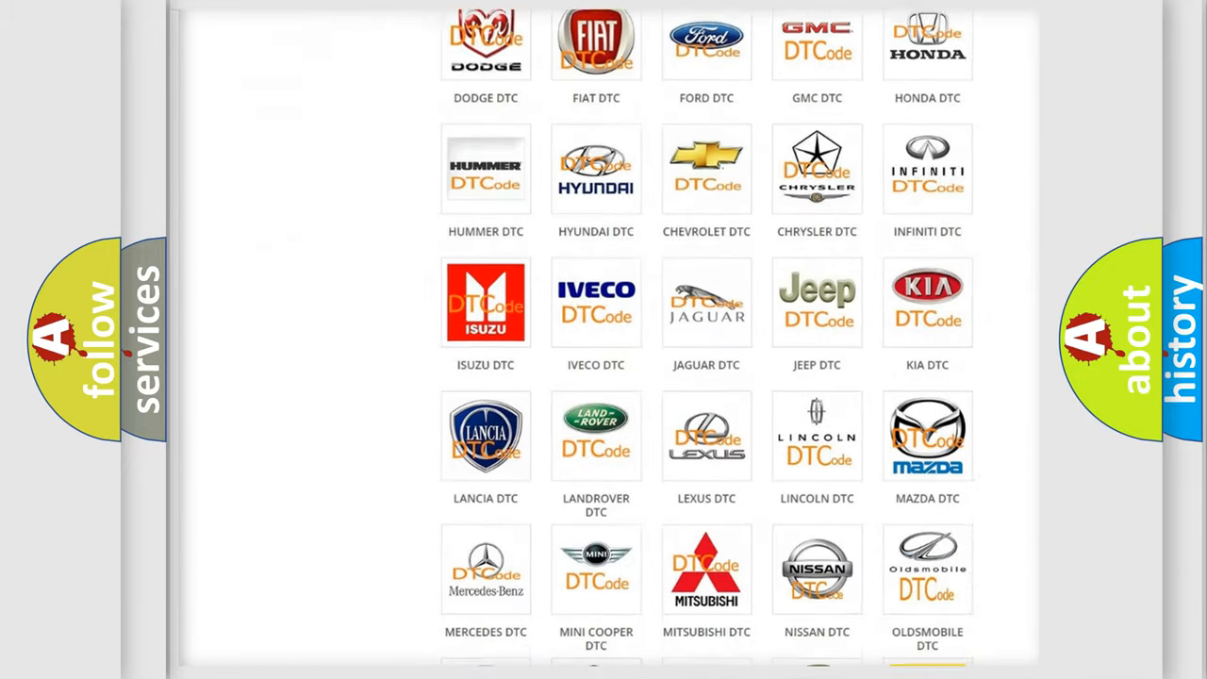
scroll("down", 3)
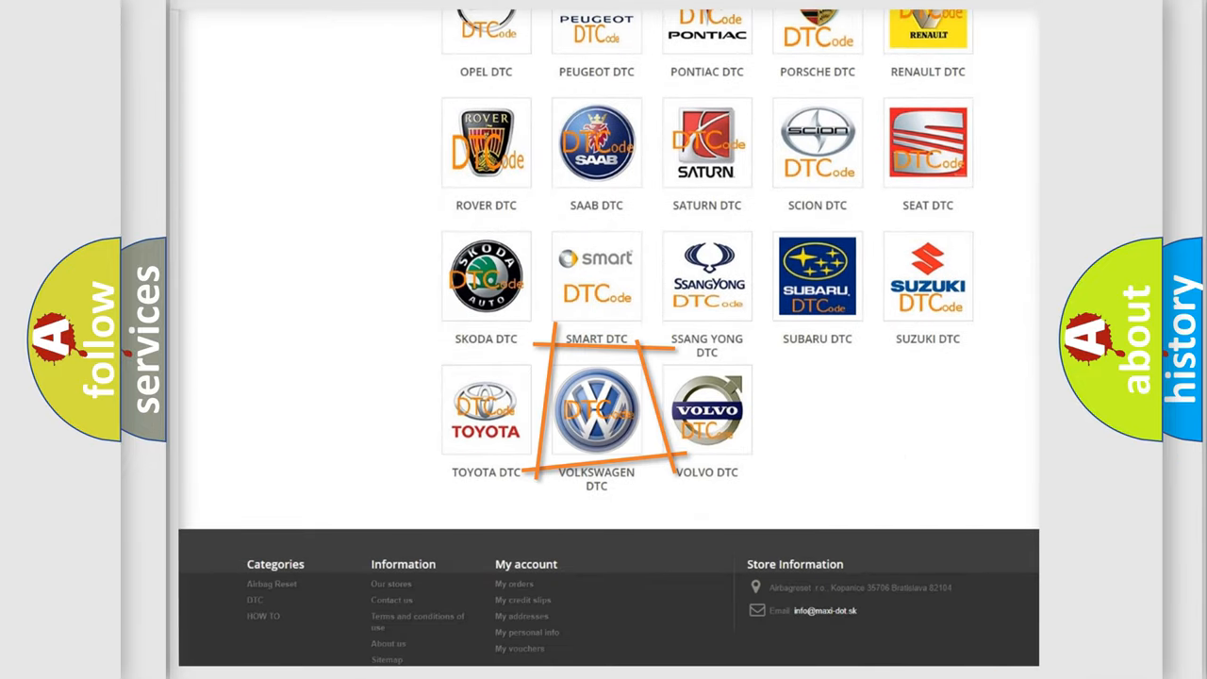